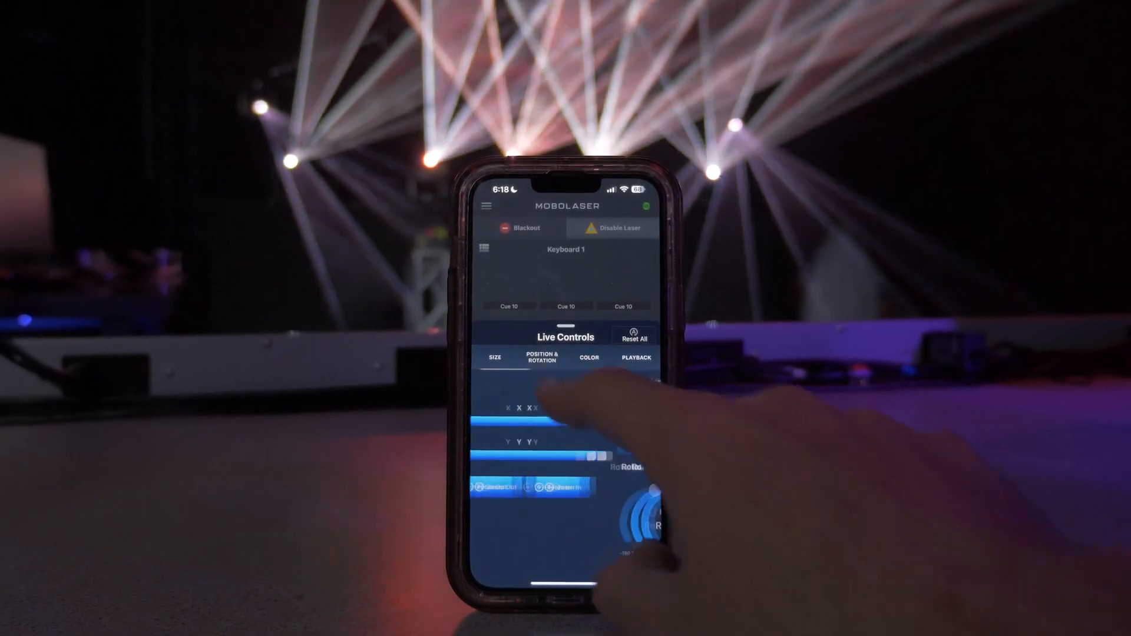
- Show the Color, Brightness, Visible Points, Hue Shift and Saturation live sliders
{"action": "left_click", "coordinate": [589, 358]}
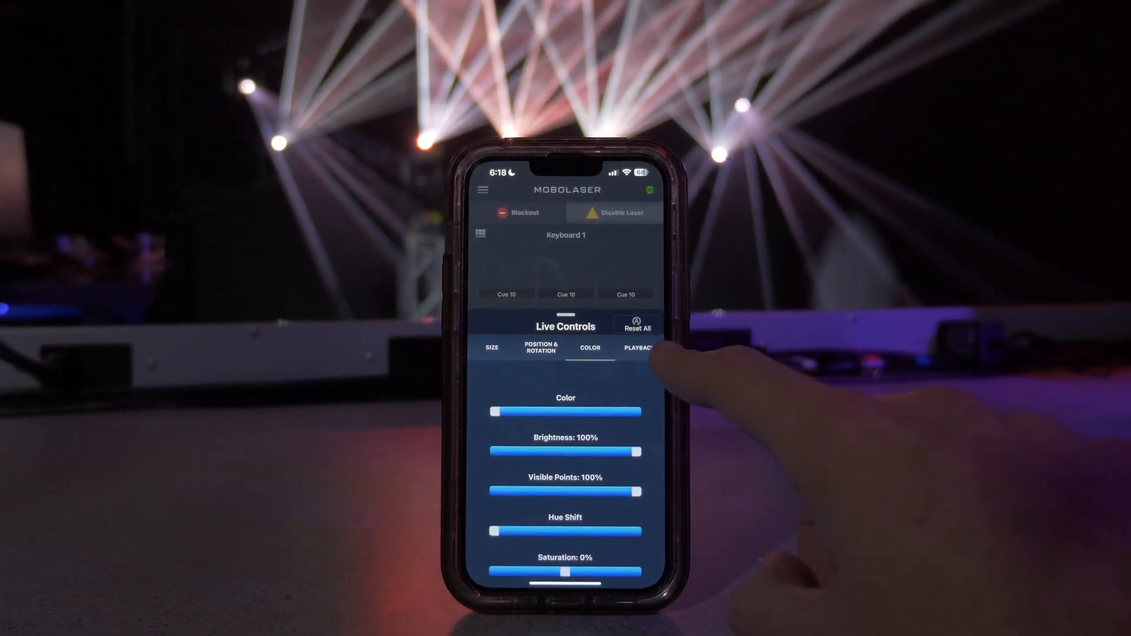
{"action": "left_click", "coordinate": [637, 349]}
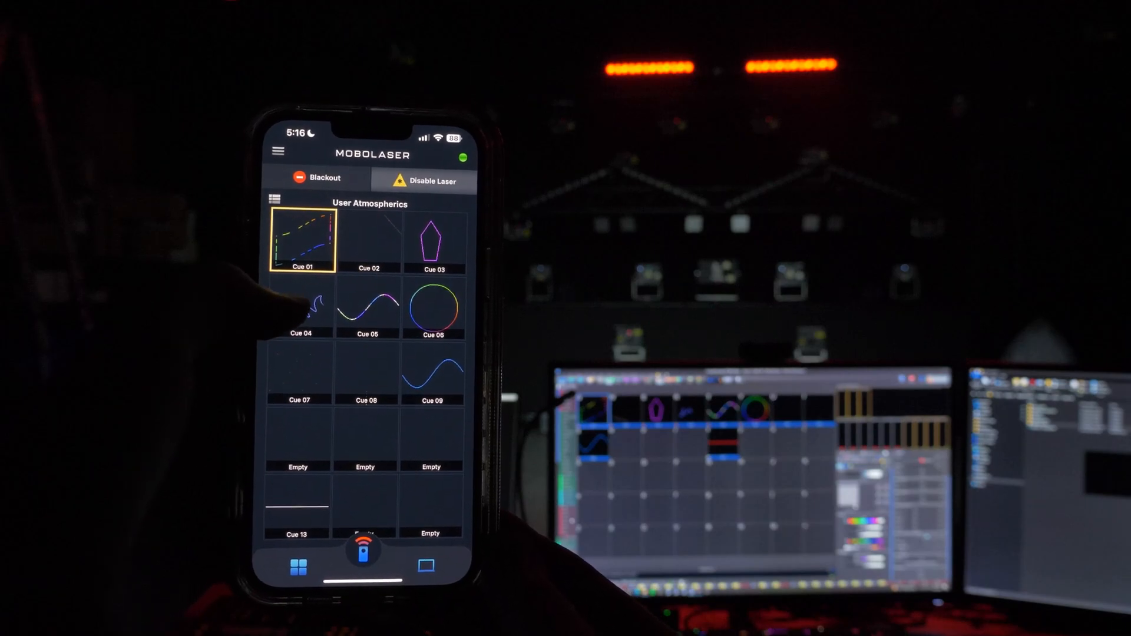
- Play a cue tile from the User Atmospherics grid
{"action": "left_click", "coordinate": [364, 310]}
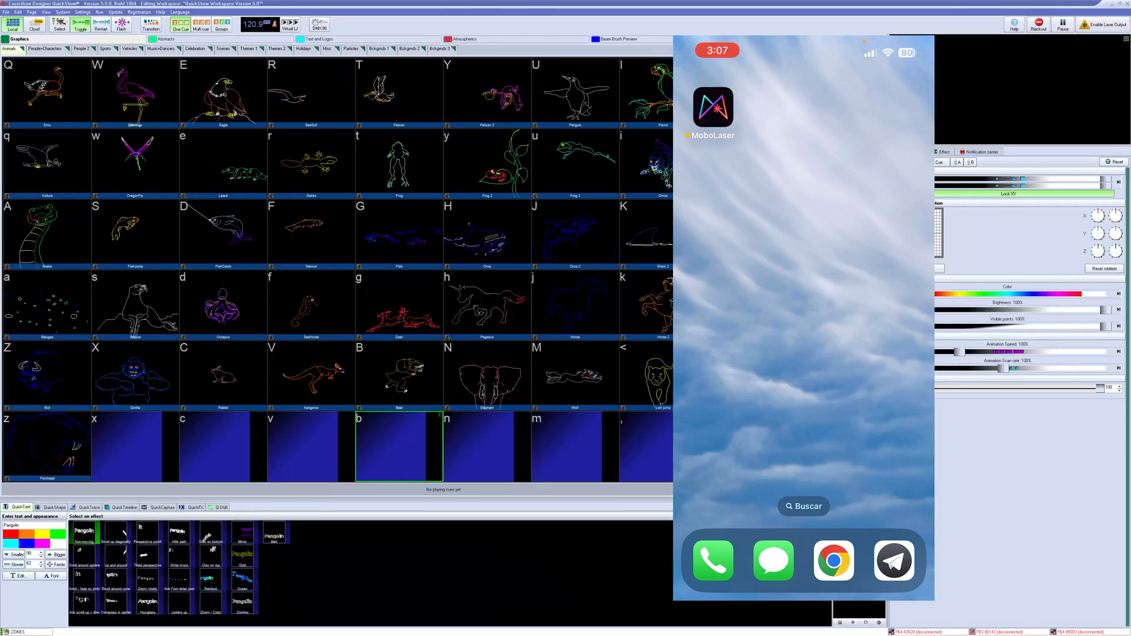
- Start MoboLaser from the iPhone home screen so it discovers DESKTOP S9USREN
{"action": "left_click", "coordinate": [712, 107]}
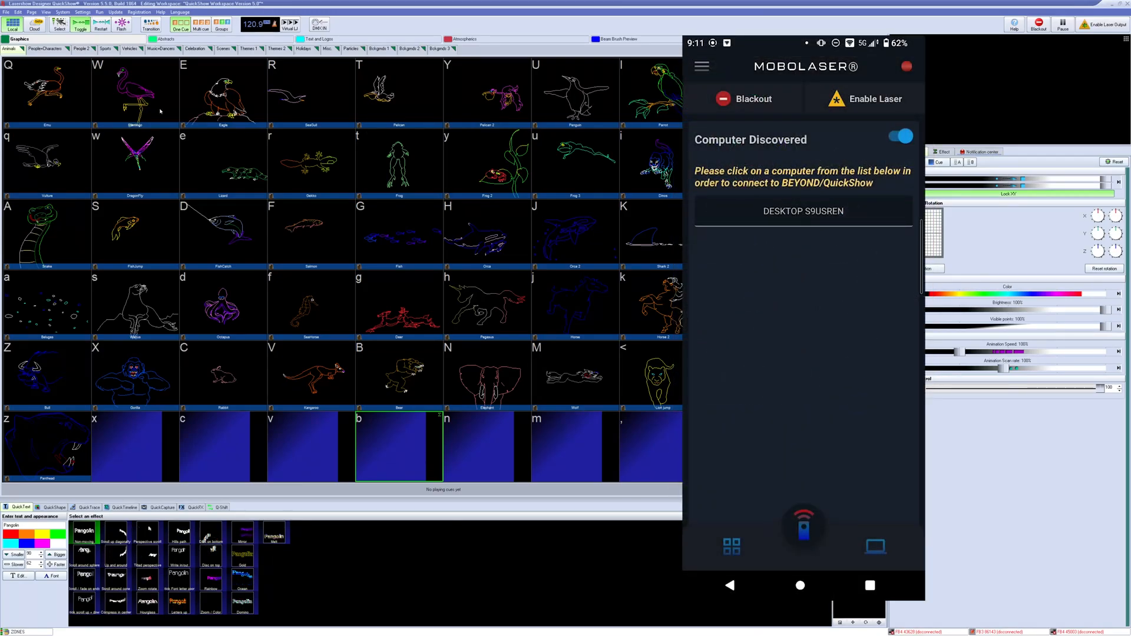
- Try QR discovery, return to UDP, then connect to DESKTOP S9USREN running QuickShow
{"action": "left_click", "coordinate": [82, 12]}
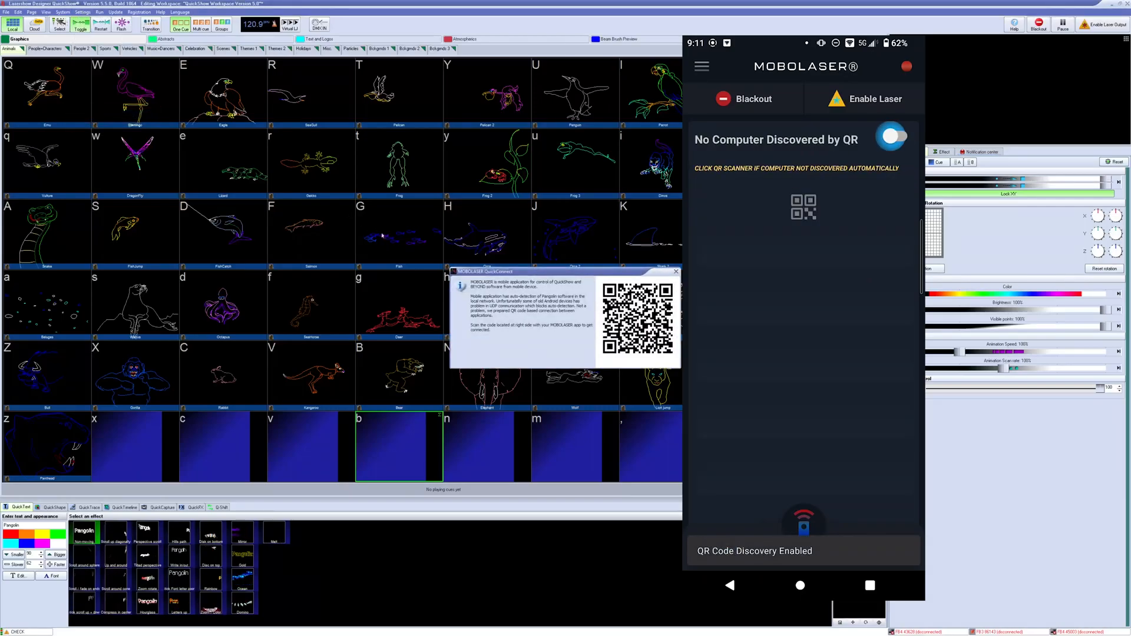
{"action": "left_click", "coordinate": [892, 137]}
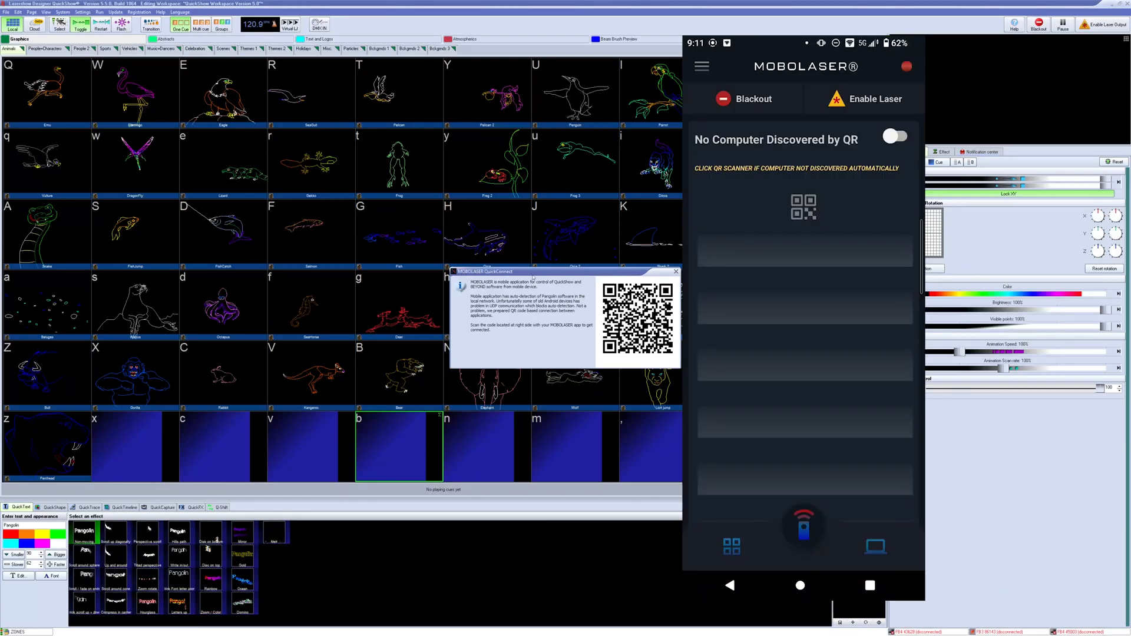
{"action": "left_click", "coordinate": [895, 137]}
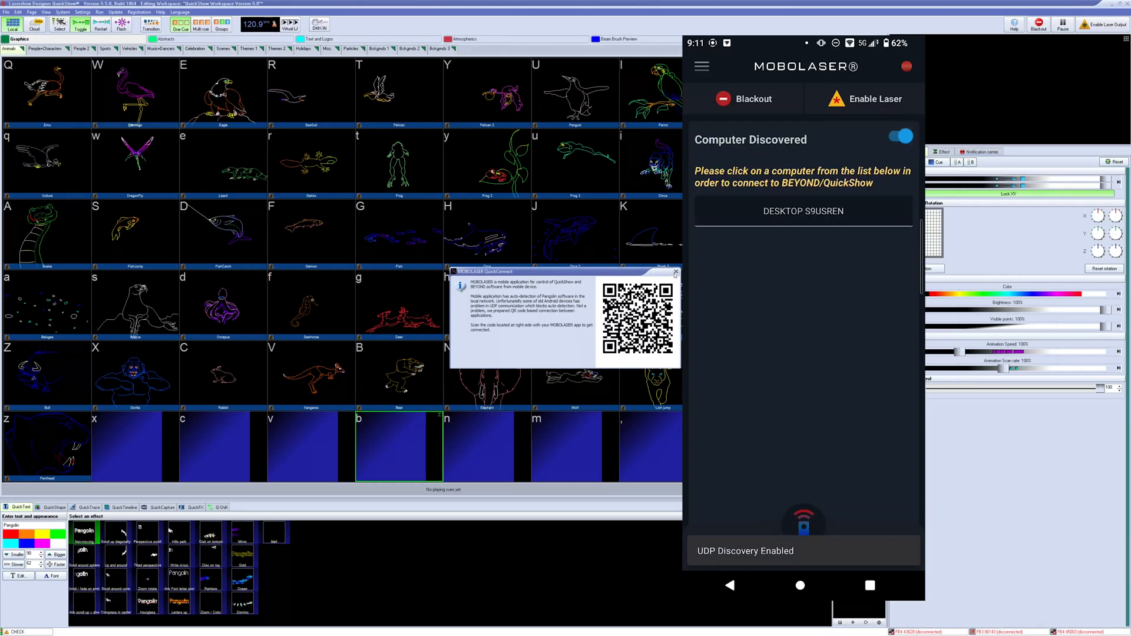
{"action": "left_click", "coordinate": [802, 211]}
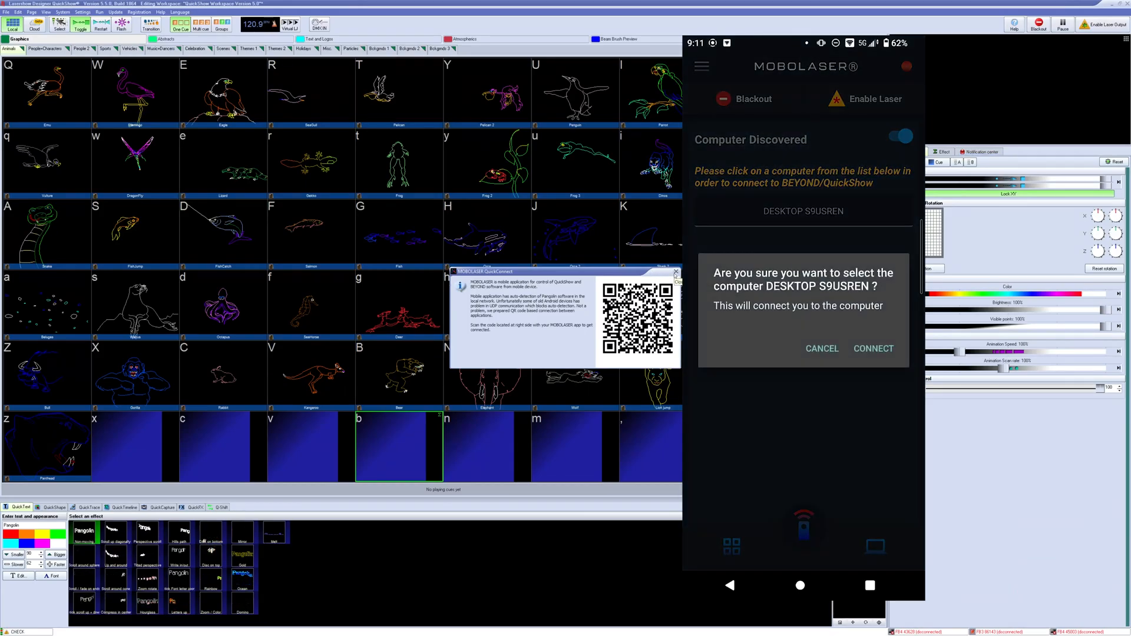
{"action": "left_click", "coordinate": [874, 349]}
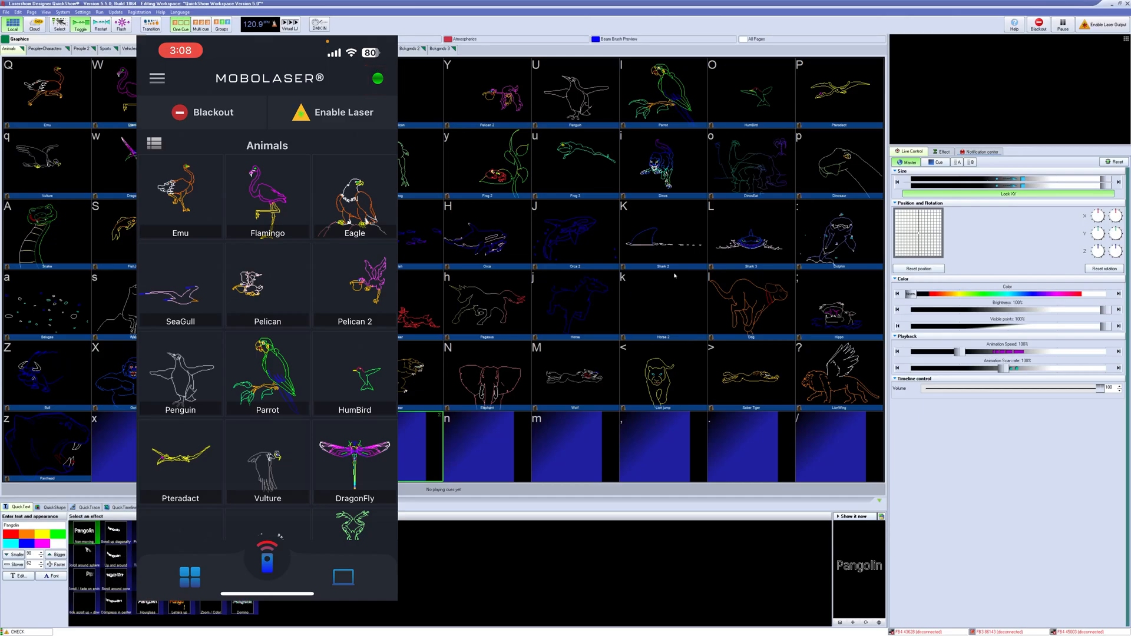
- Play the Pelican 2 cue from the Animals grid and check the discovered computers list
{"action": "scroll", "scroll_direction": "down", "scroll_amount": 3}
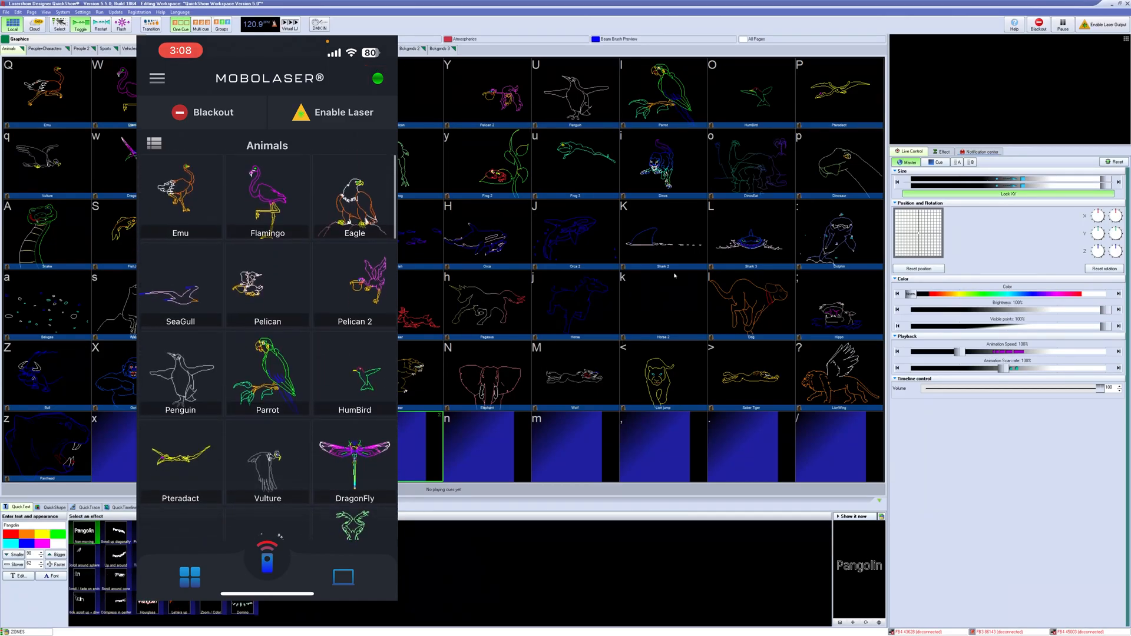
{"action": "left_click", "coordinate": [268, 194]}
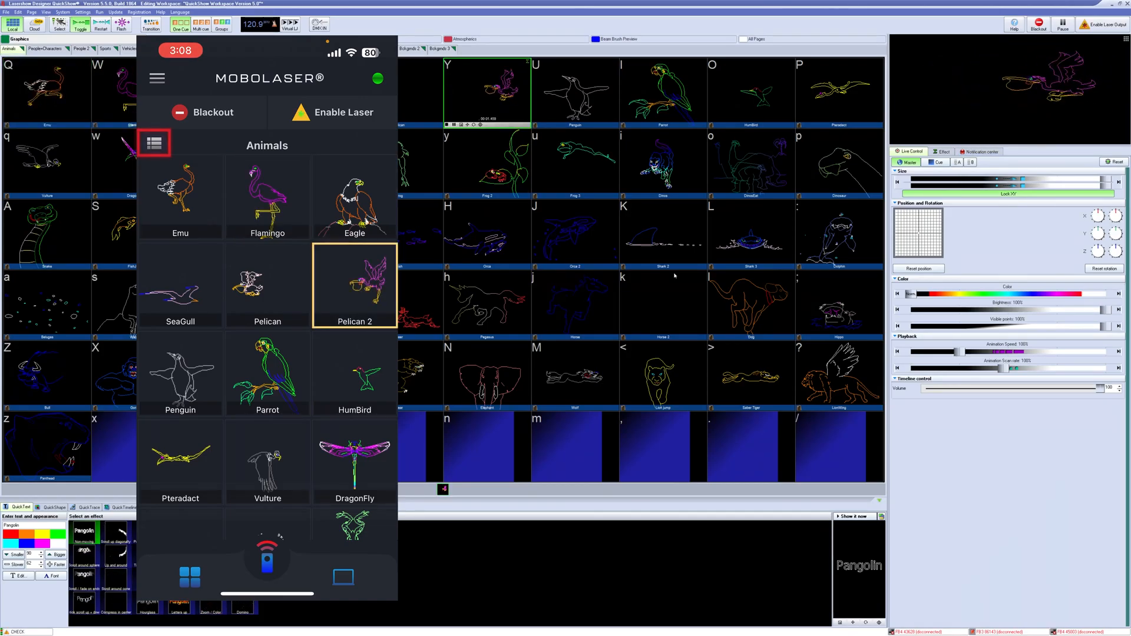
{"action": "left_click", "coordinate": [153, 142]}
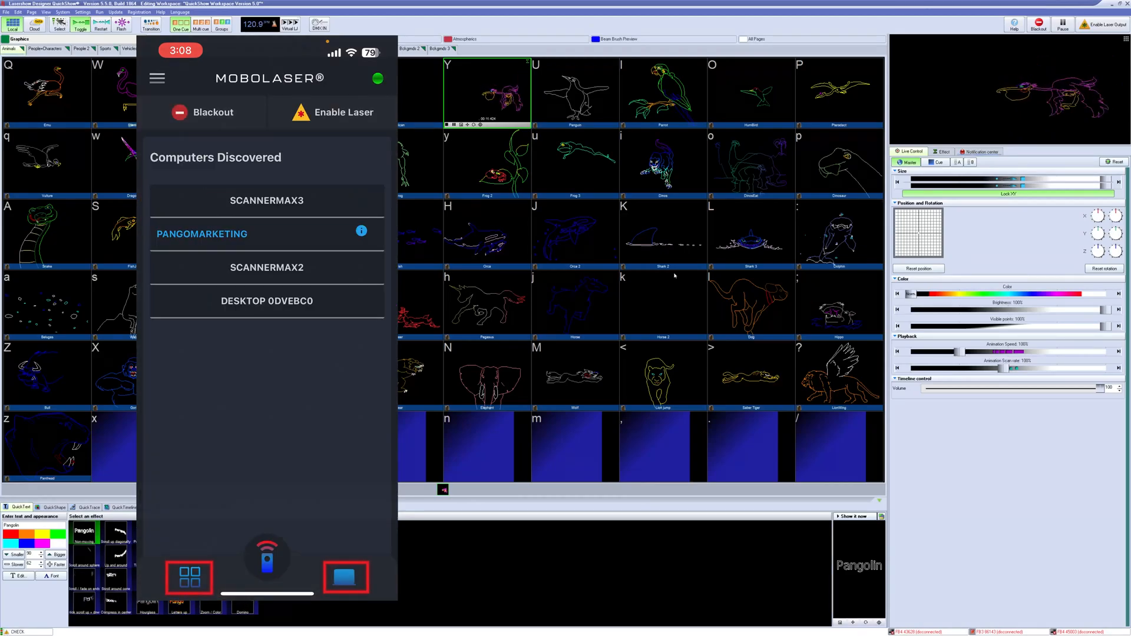
{"action": "left_click", "coordinate": [189, 577]}
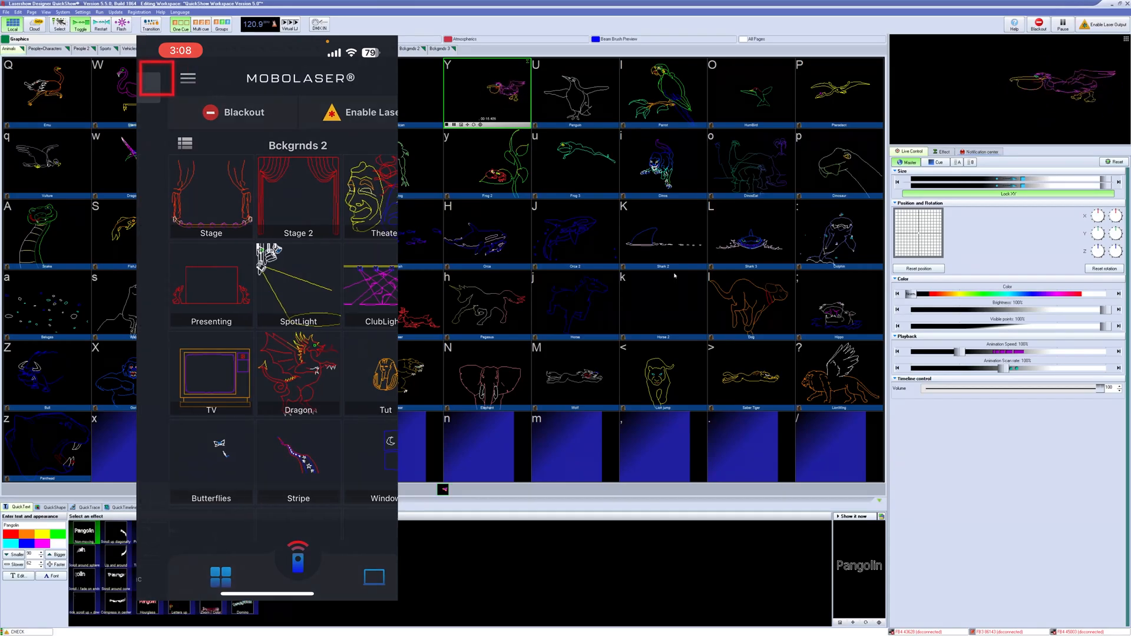
- Send the 'Pangolin' quick text to the laser and colour it yellow
{"action": "left_click", "coordinate": [156, 78]}
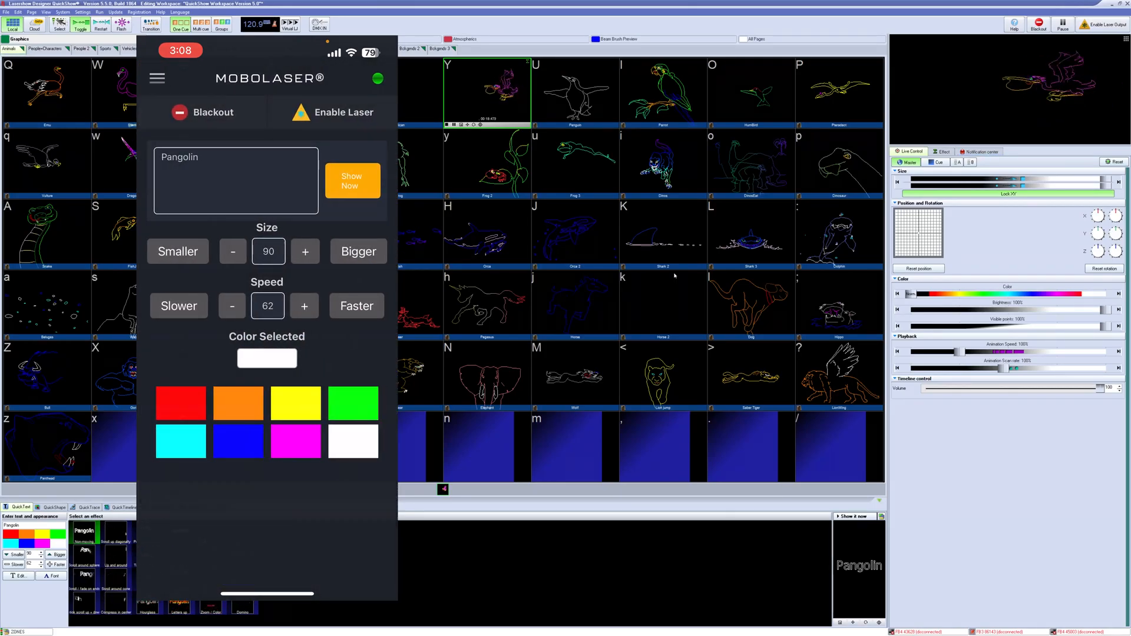
{"action": "left_click", "coordinate": [352, 181]}
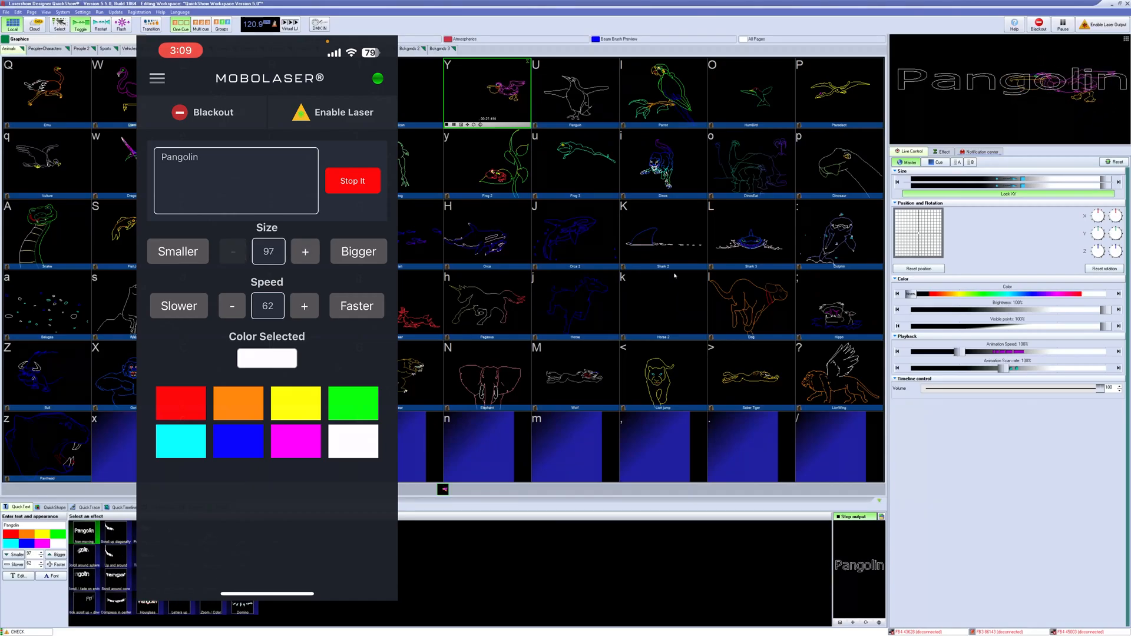
{"action": "left_click", "coordinate": [295, 403]}
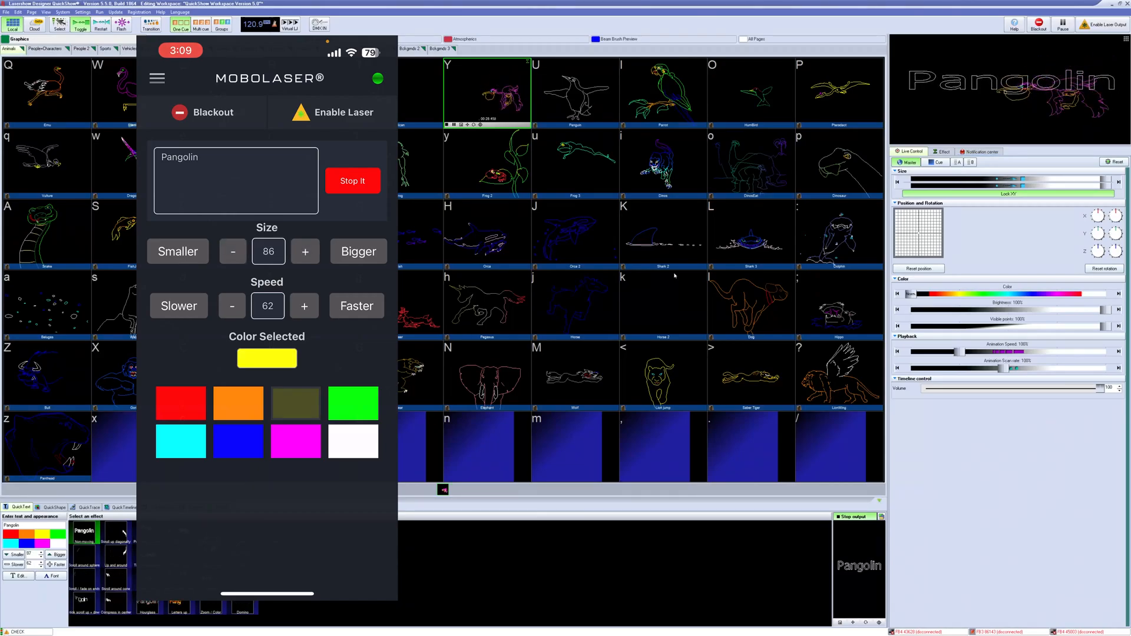